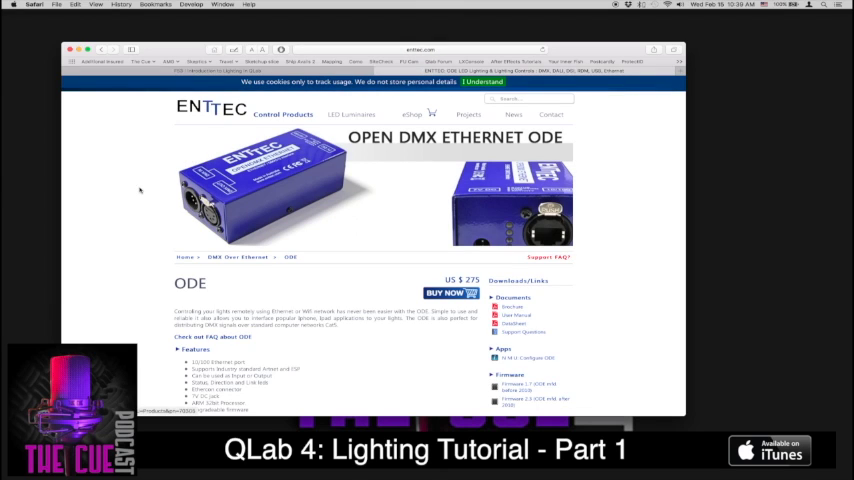
mouse_move(141, 190)
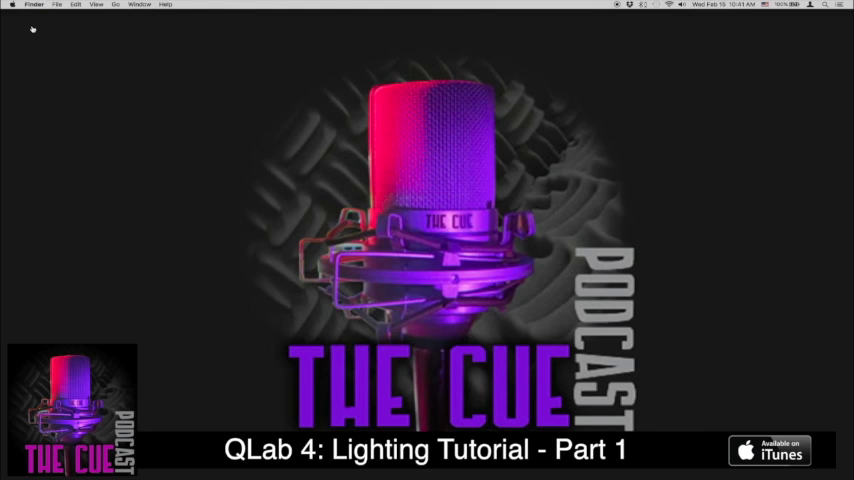
Create a new empty QLab workspace and show its Light patch settings.
left_click(54, 4)
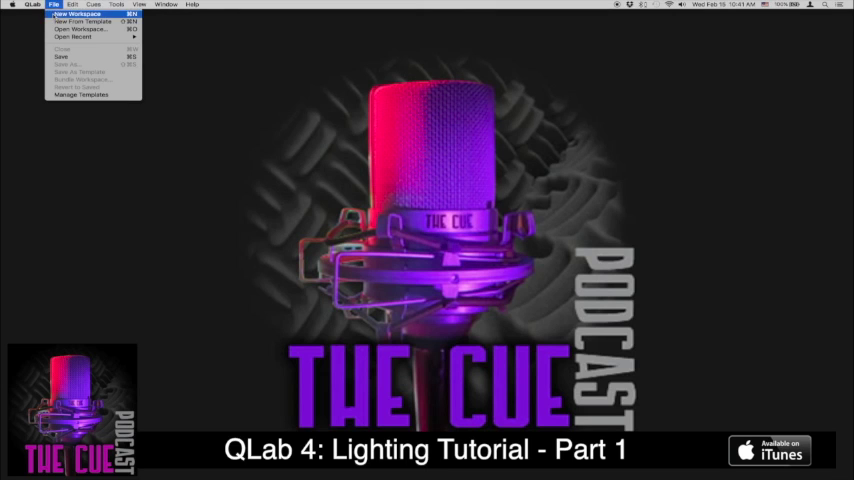
left_click(78, 13)
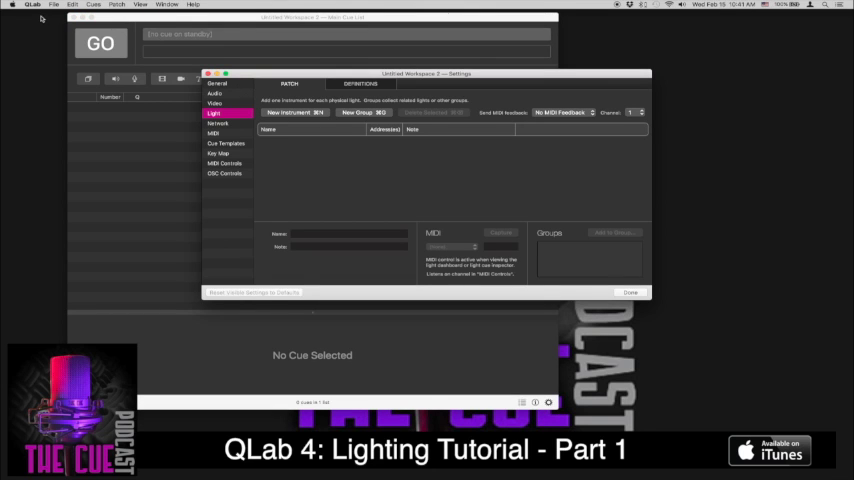
left_click(33, 5)
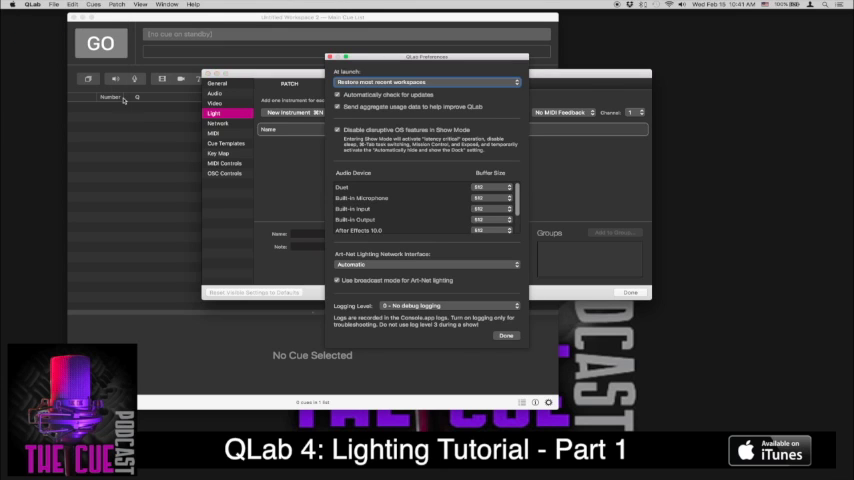
mouse_move(371, 258)
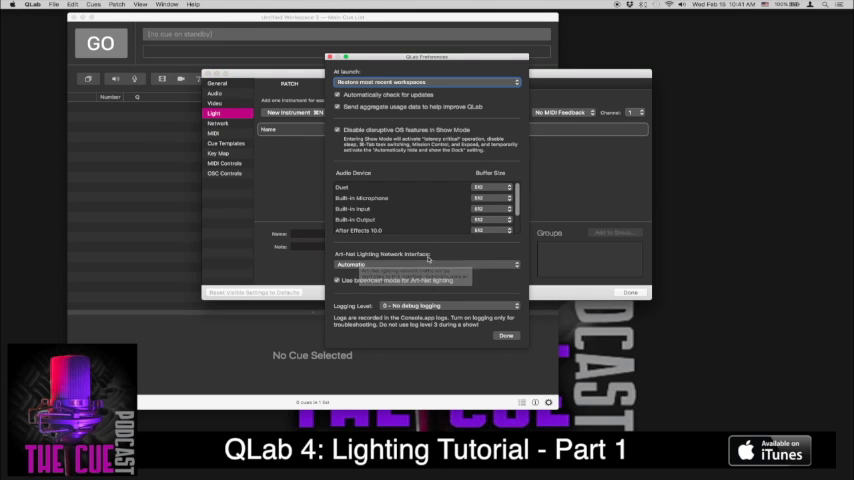
left_click(423, 264)
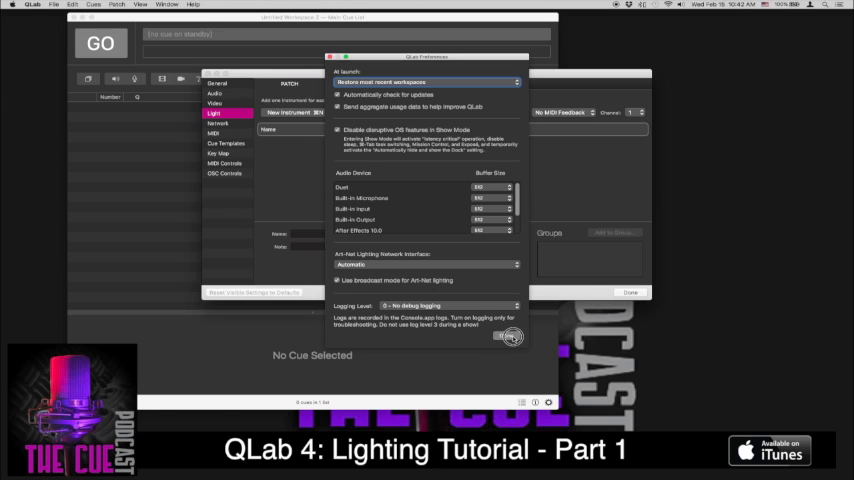
left_click(510, 337)
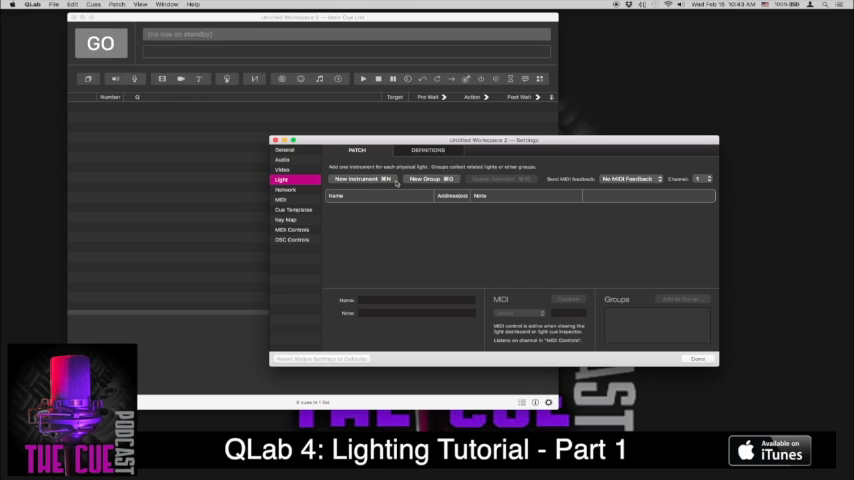
Add dimmer instruments to the patch at addresses 1–4.
left_click(355, 178)
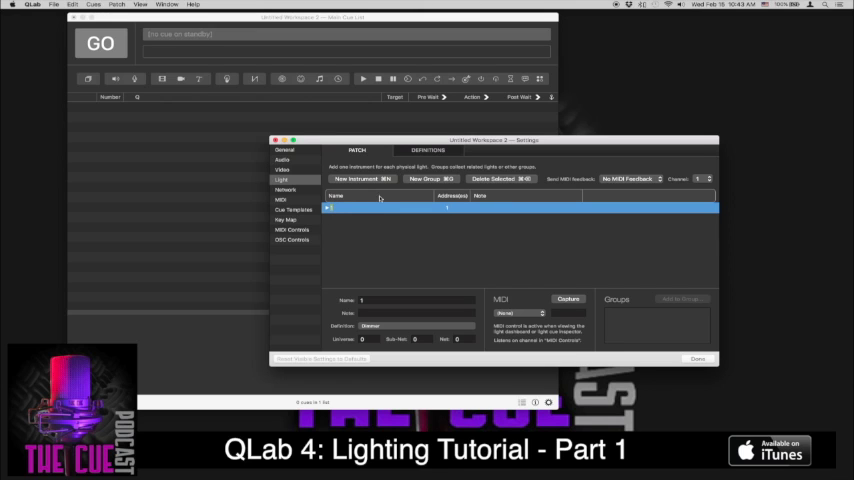
left_click(357, 179)
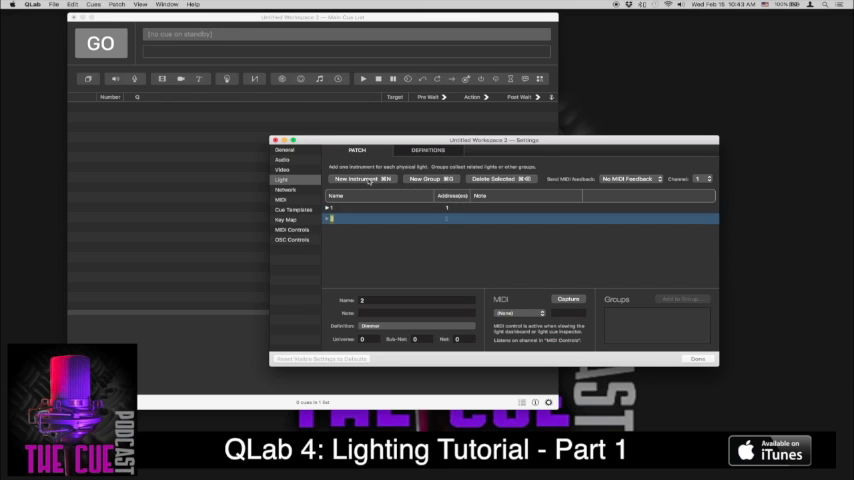
left_click(355, 179)
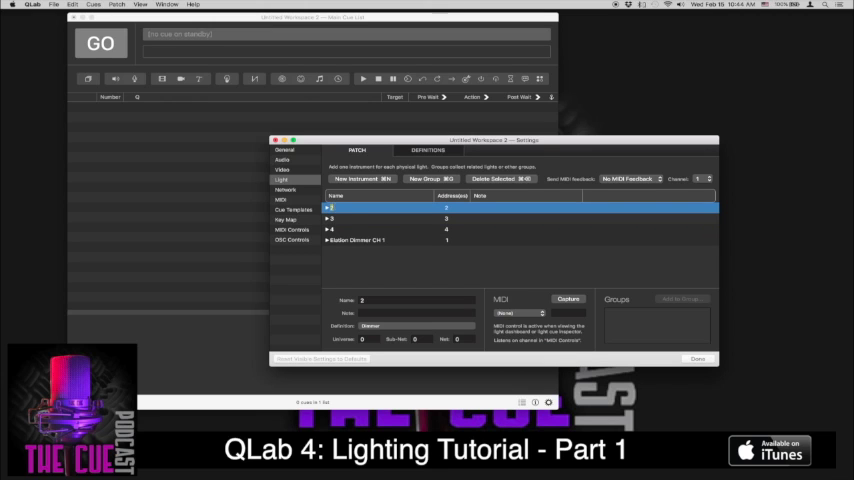
Name the second dimmer Elation Dimmer CH 2 and move on to the next instrument.
type("Elation Dimmer CH 2")
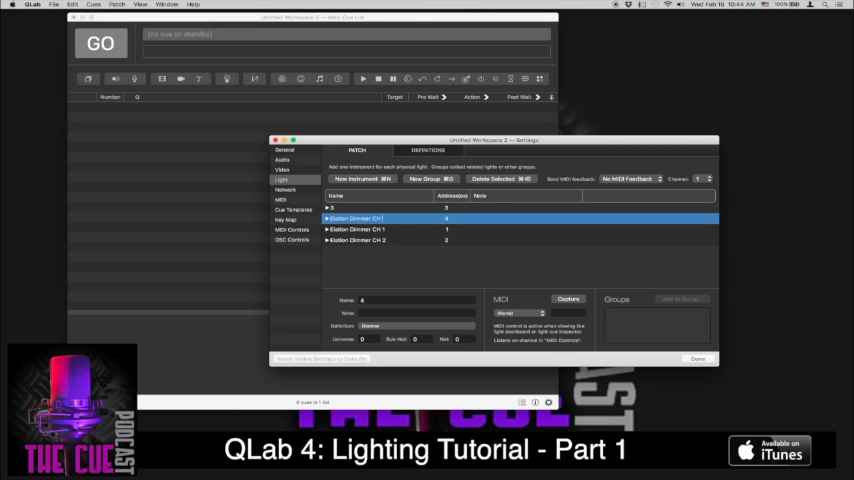
left_click(360, 207)
type(" 4")
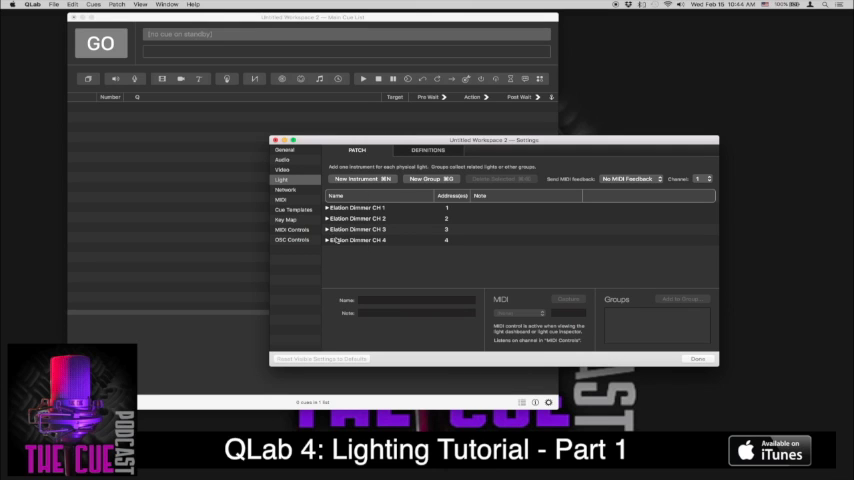
mouse_move(442, 253)
type("Lighting.qlab4")
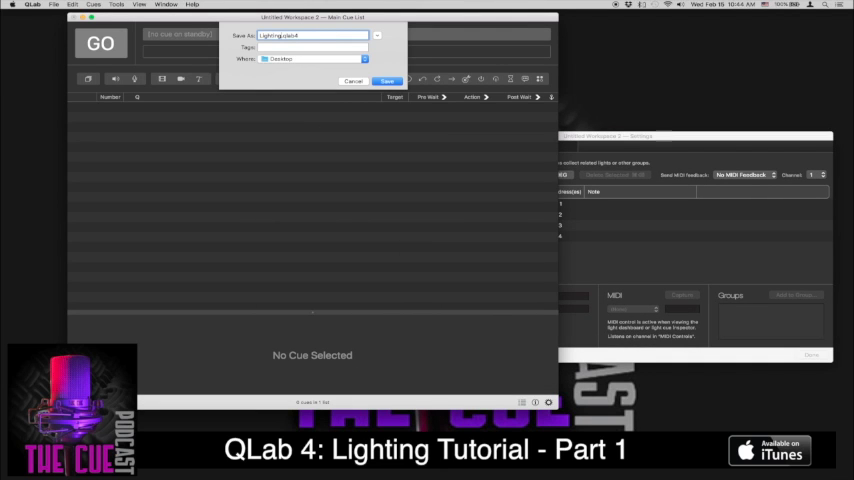
Save the workspace to the Desktop as Lighting Tutorial.qlab4.
left_click(386, 81)
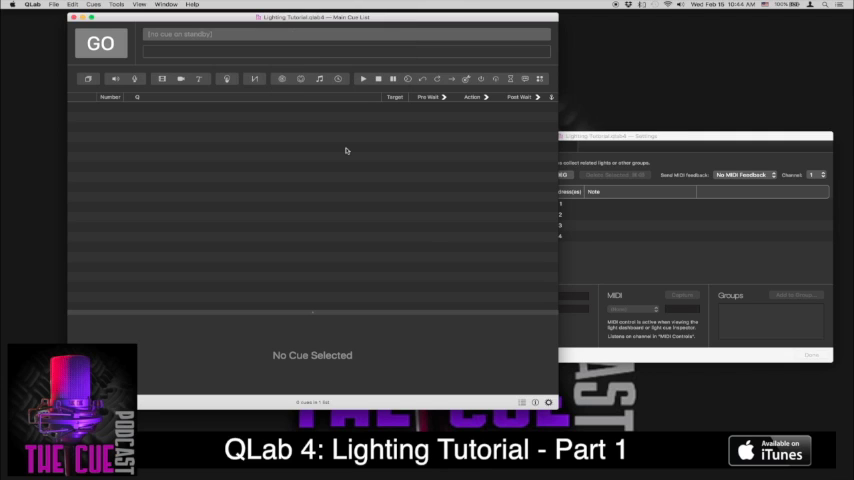
mouse_move(180, 162)
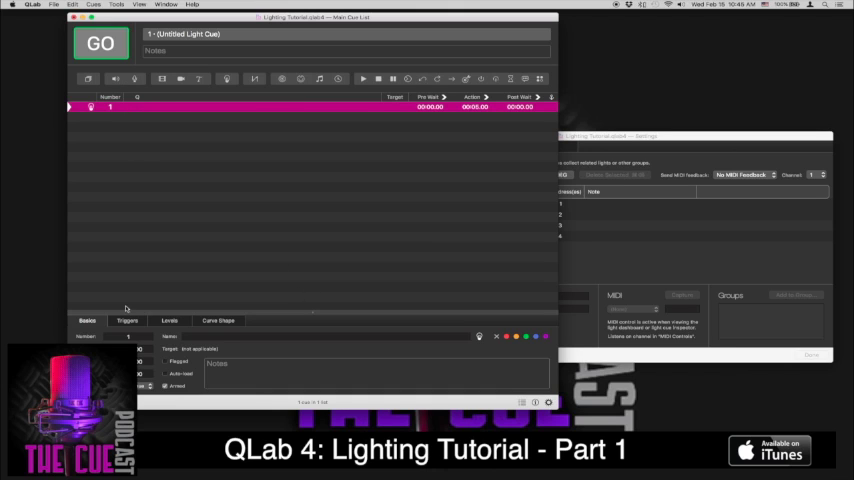
Show light cue 1's levels and bring up the Light Dashboard listing the four Elation dimmers.
left_click(170, 320)
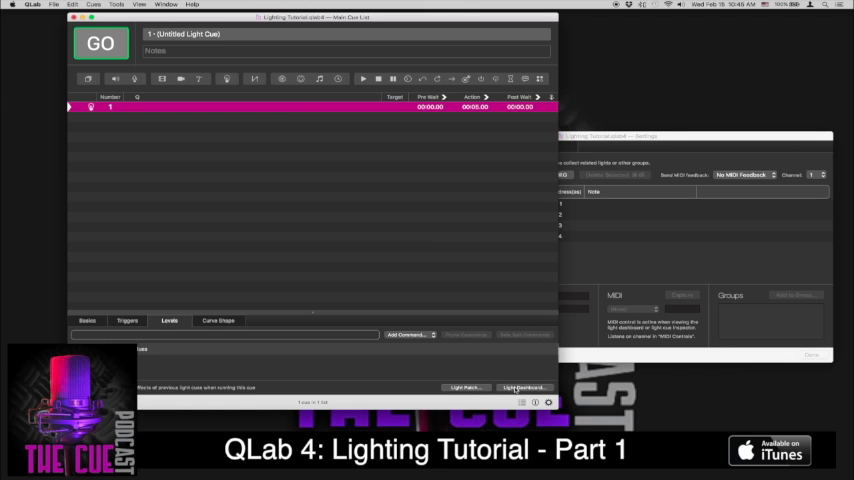
left_click(522, 387)
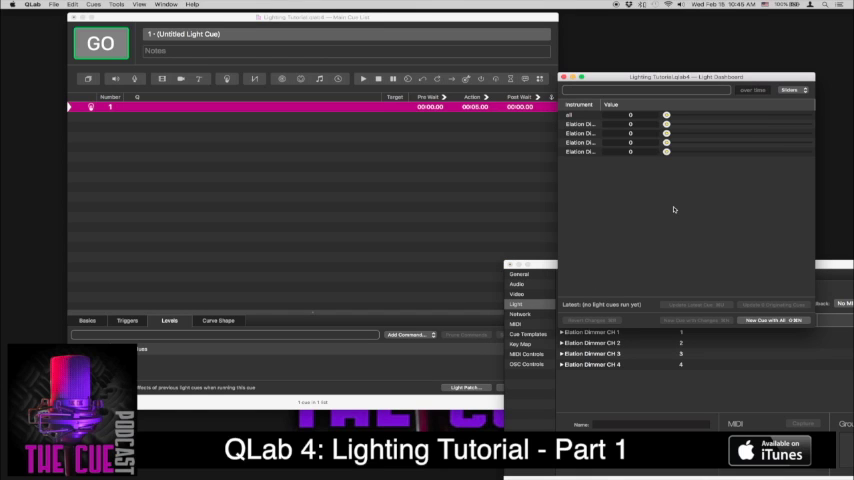
mouse_move(649, 141)
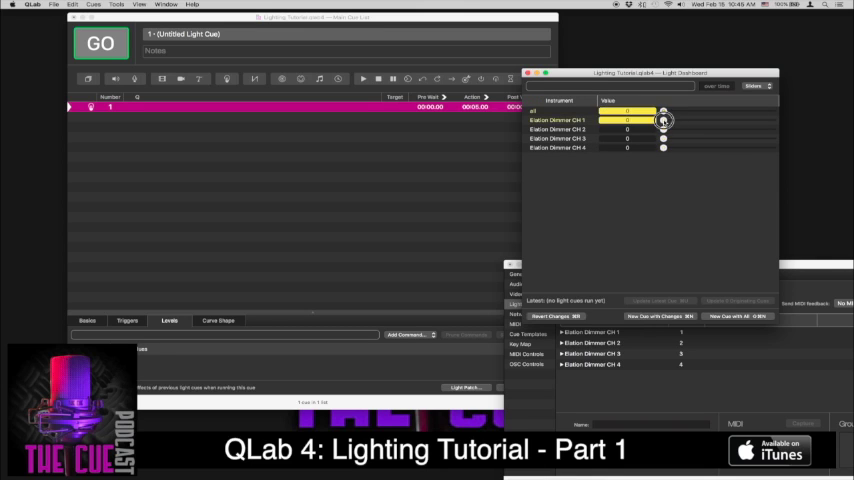
Bring the Elation dimmer sliders up to full at 100 on the Light Dashboard.
left_click_drag(663, 120, 773, 120)
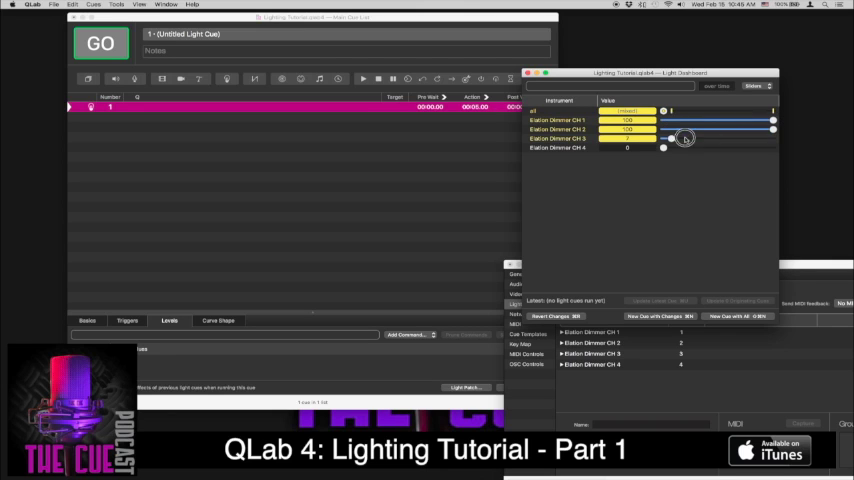
left_click_drag(663, 148, 725, 148)
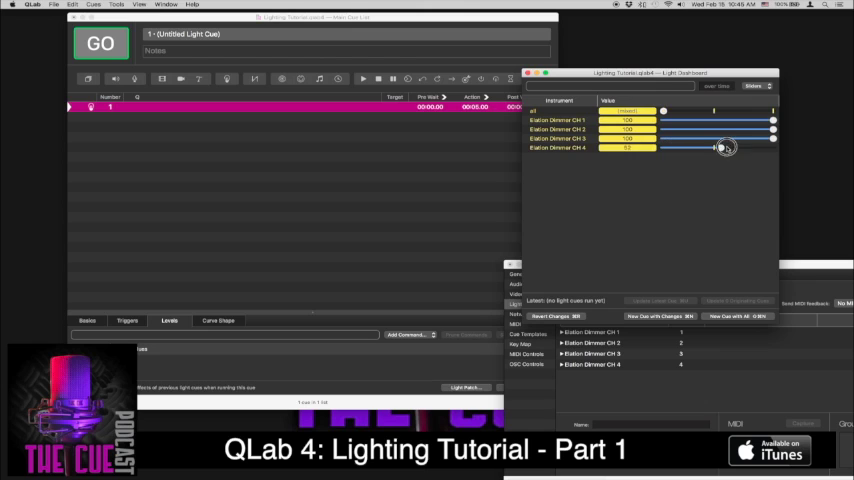
left_click_drag(725, 147, 773, 147)
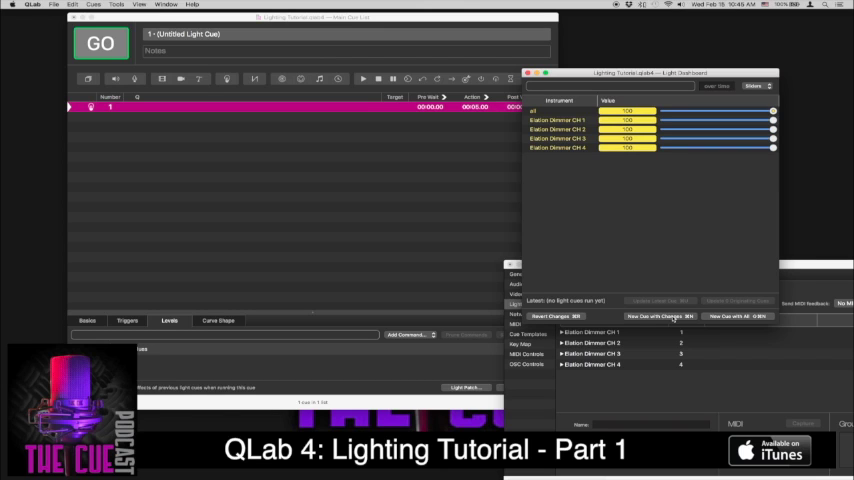
Record the changed levels into a new light cue, fade 4 lights.
left_click(650, 316)
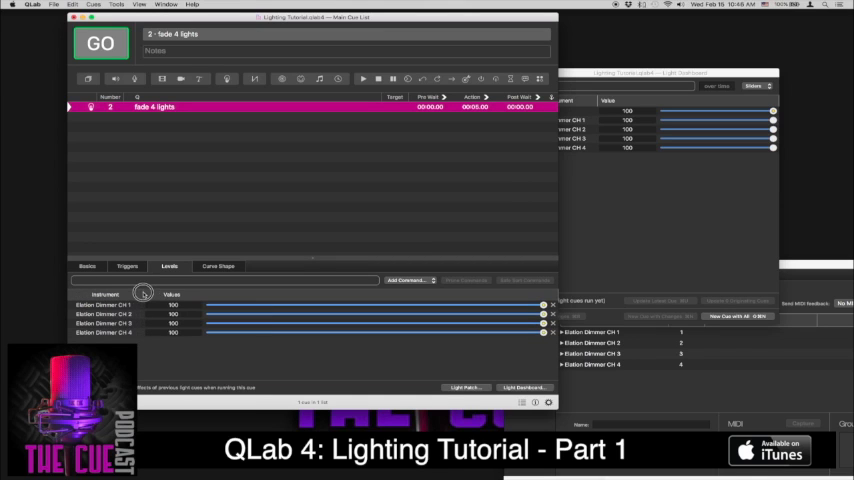
mouse_move(143, 294)
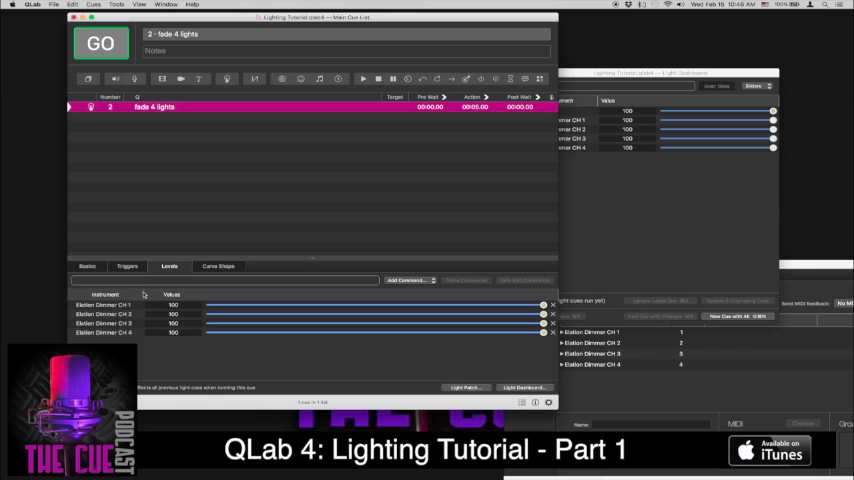
mouse_move(225, 161)
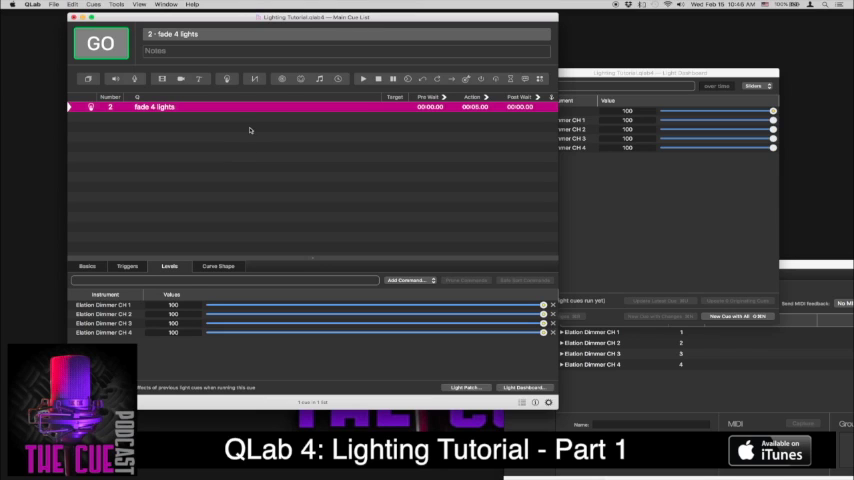
mouse_move(255, 120)
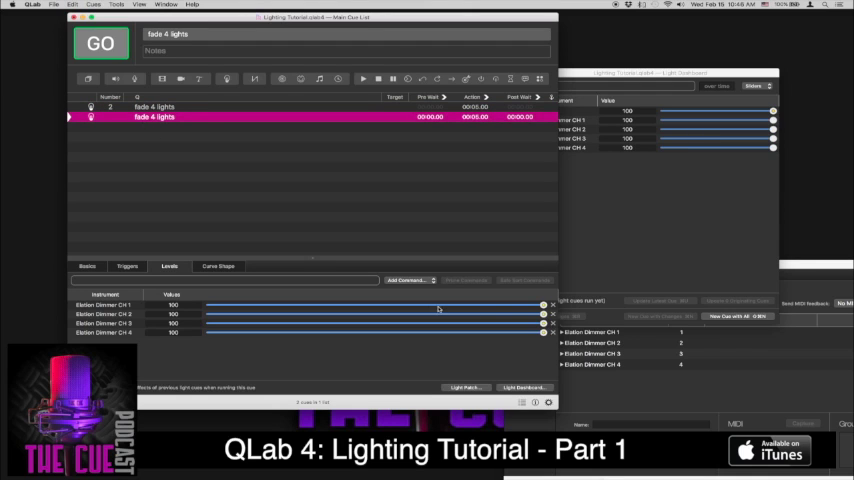
Make cue ch 1 light only channel 1, then duplicate it as ch 2 with CH 1 at zero.
left_click_drag(545, 314, 210, 314)
type("ch 1")
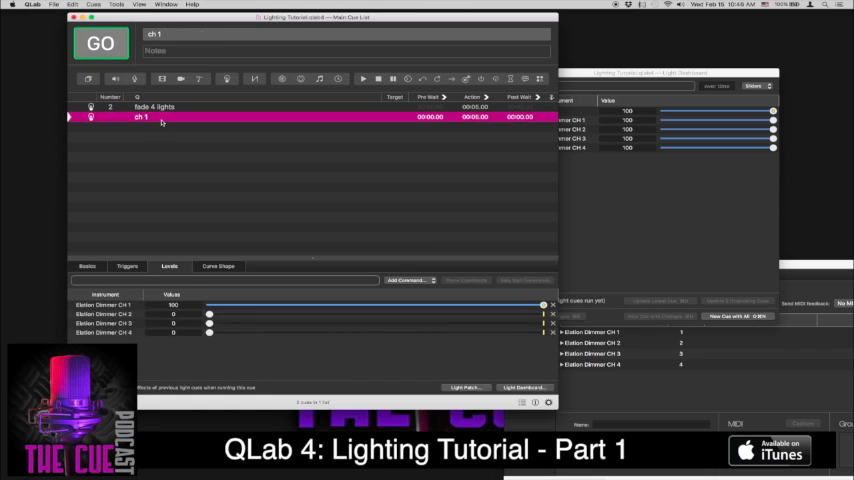
left_click(148, 127)
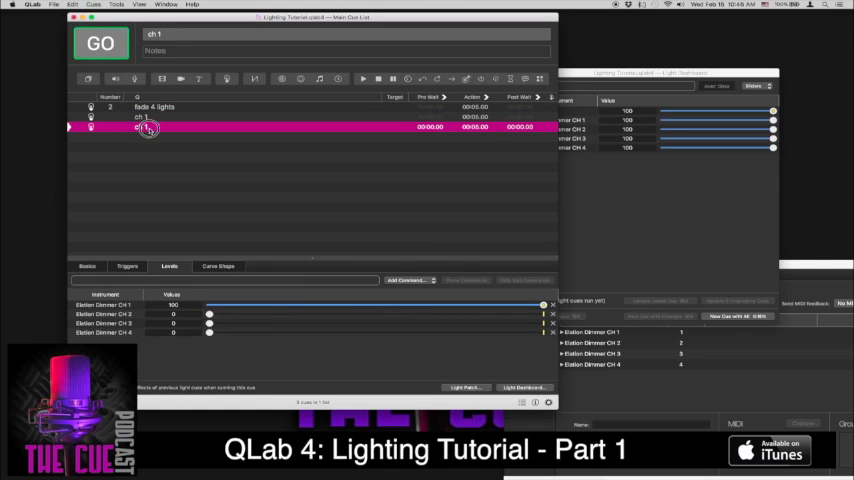
double_click(148, 127)
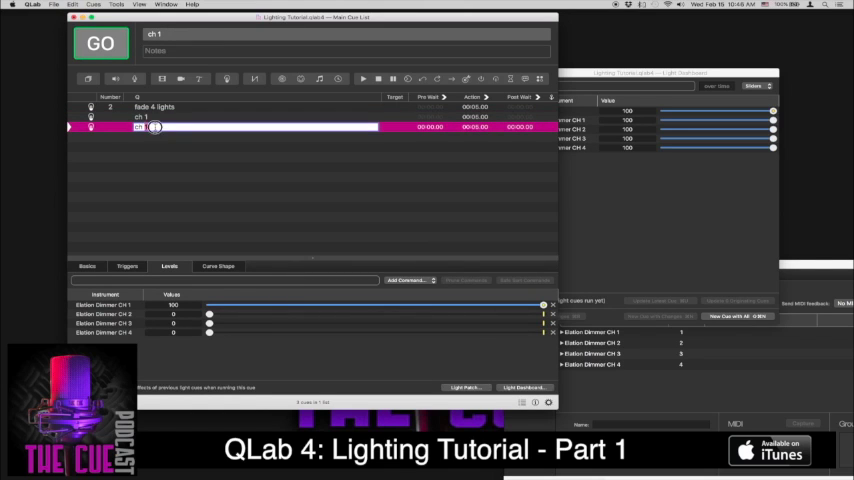
type("ch 2")
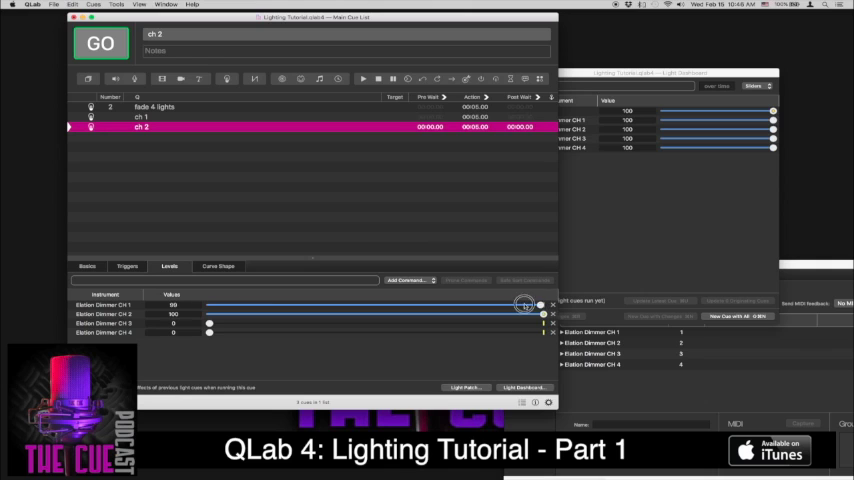
left_click_drag(525, 305, 210, 305)
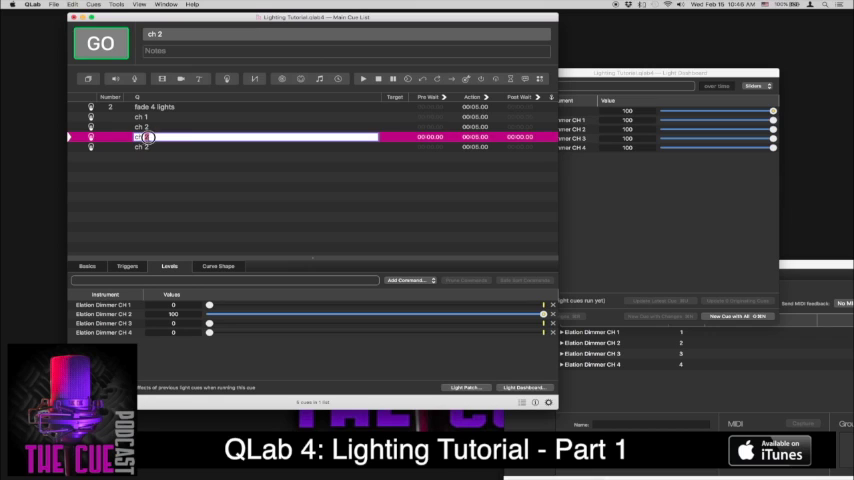
Set cues ch 3 and ch 4 so each brings only its own dimmer channel to full.
left_click(140, 147)
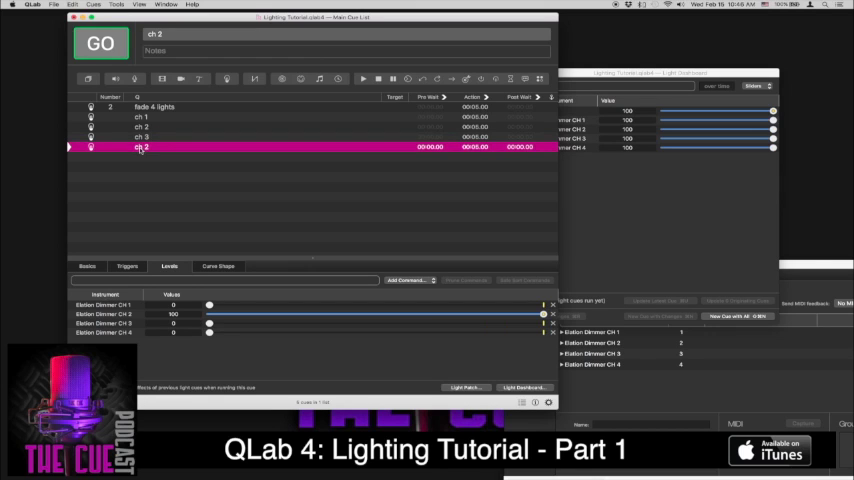
double_click(138, 147)
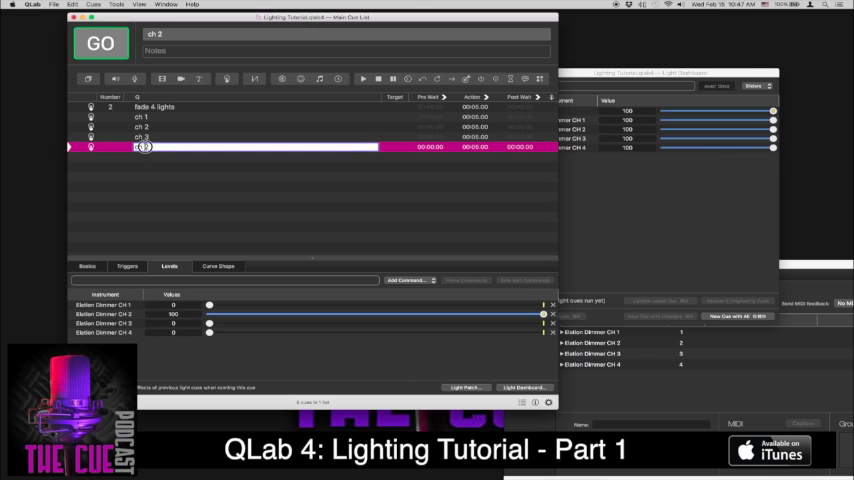
left_click(167, 137)
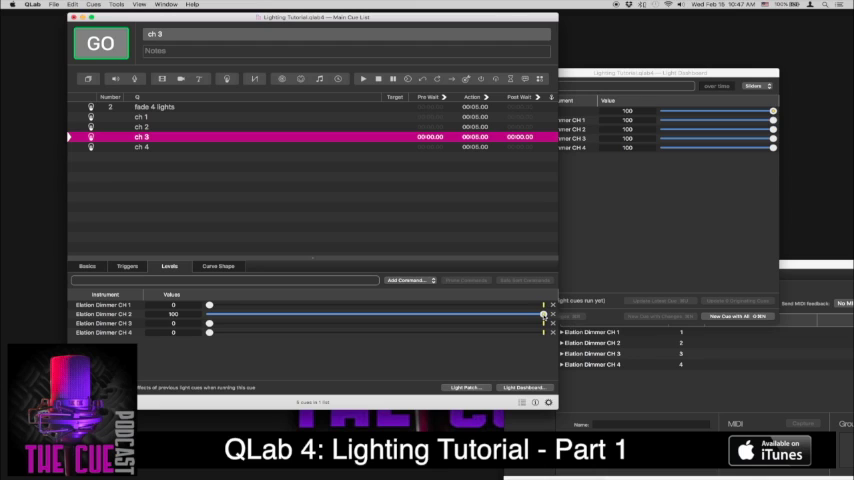
left_click_drag(545, 313, 210, 313)
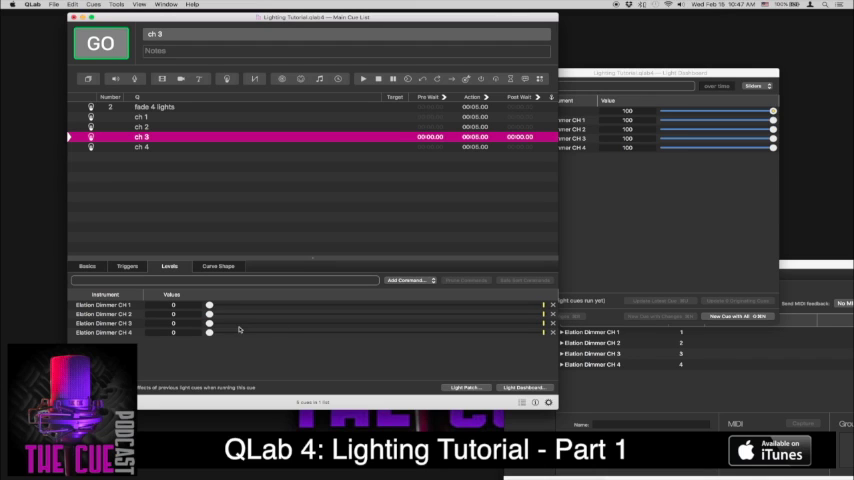
left_click_drag(210, 323, 543, 323)
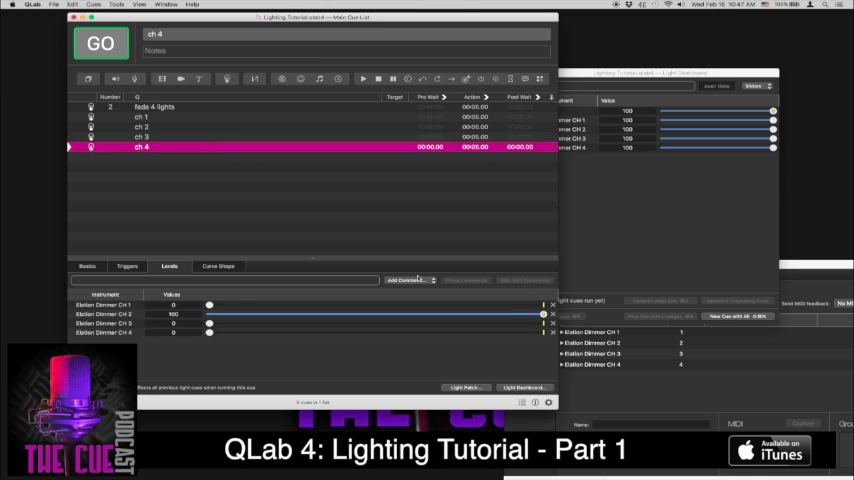
left_click_drag(543, 314, 210, 314)
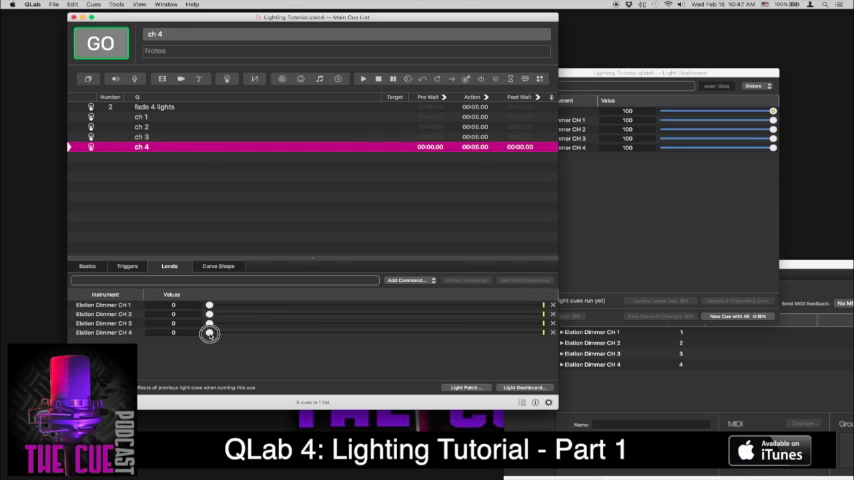
left_click_drag(210, 333, 543, 333)
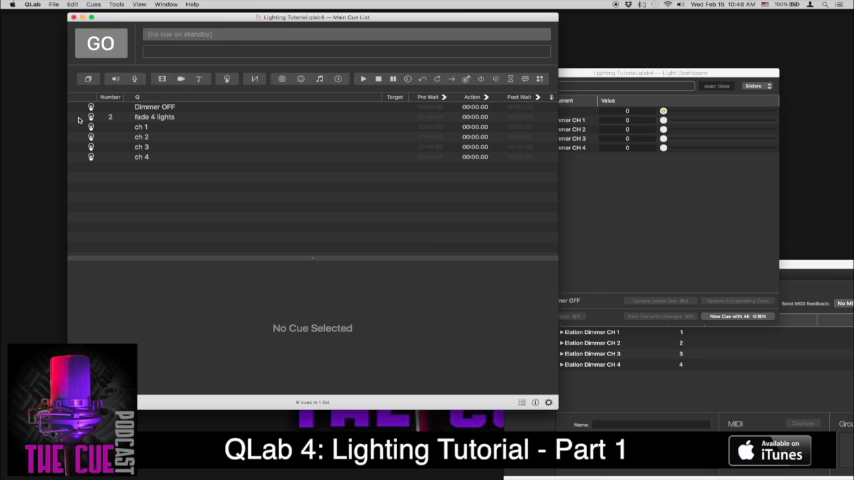
Select the Dimmer OFF cue at the top of the cue list as standby.
left_click(148, 107)
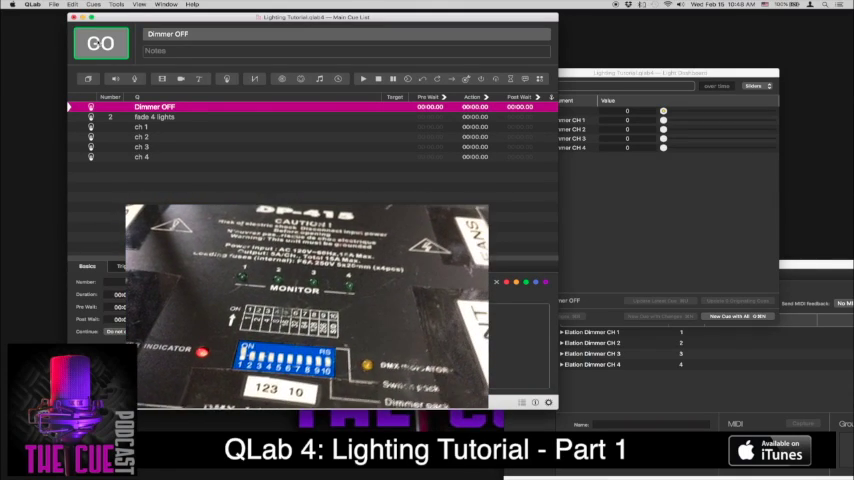
Return to the Light patch settings listing Elation Dimmer CH 1–4 at addresses 1–4.
left_click(155, 116)
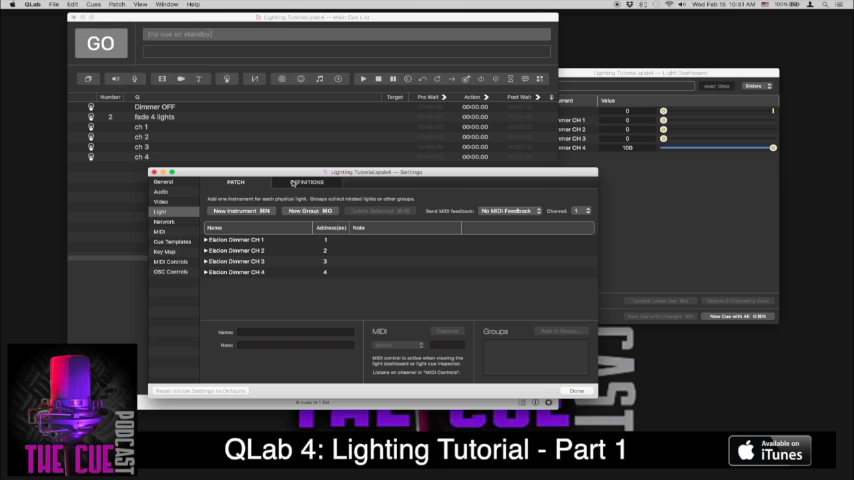
Add a new instrument definition named SlimPar Pro H by Chauvet in the Definitions list.
left_click(306, 182)
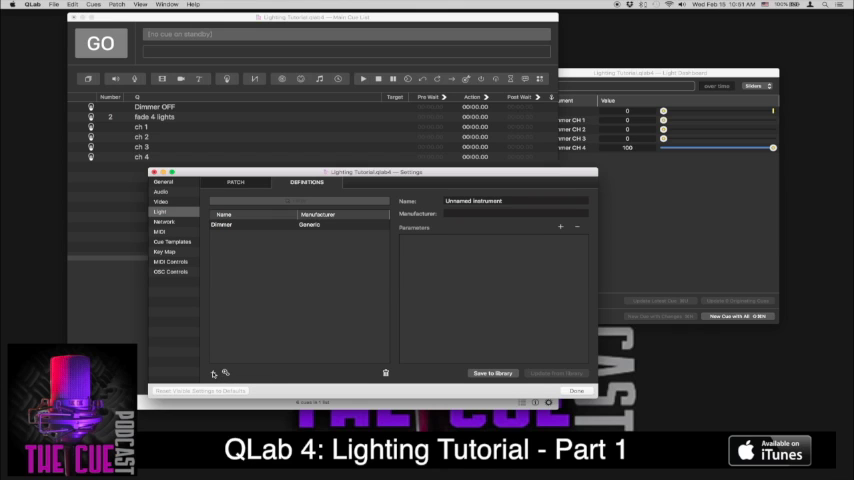
left_click(211, 373)
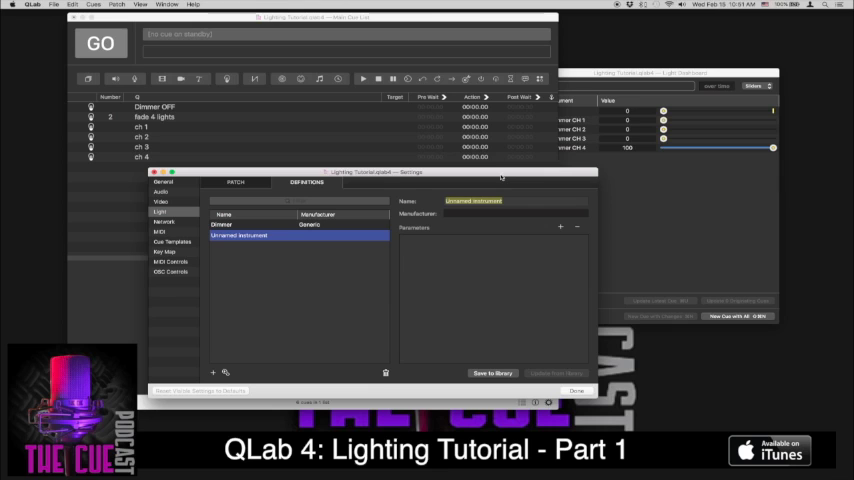
type("SlimPar Pro H")
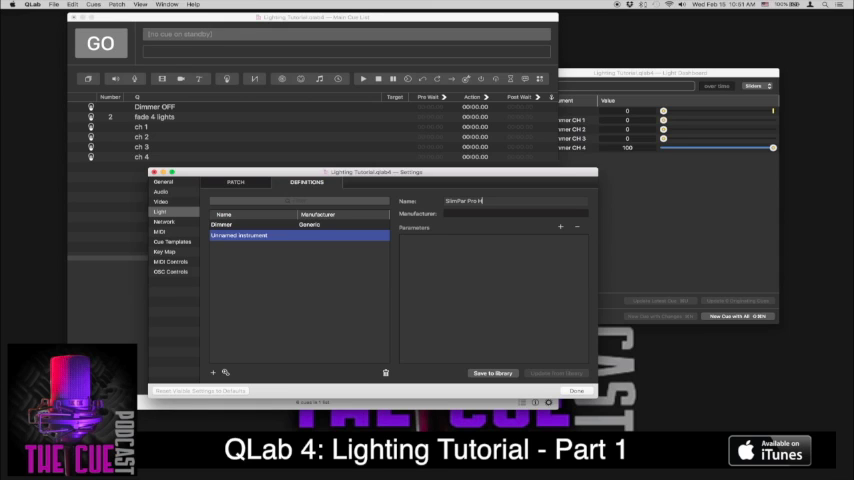
mouse_move(486, 270)
type("Chauvet")
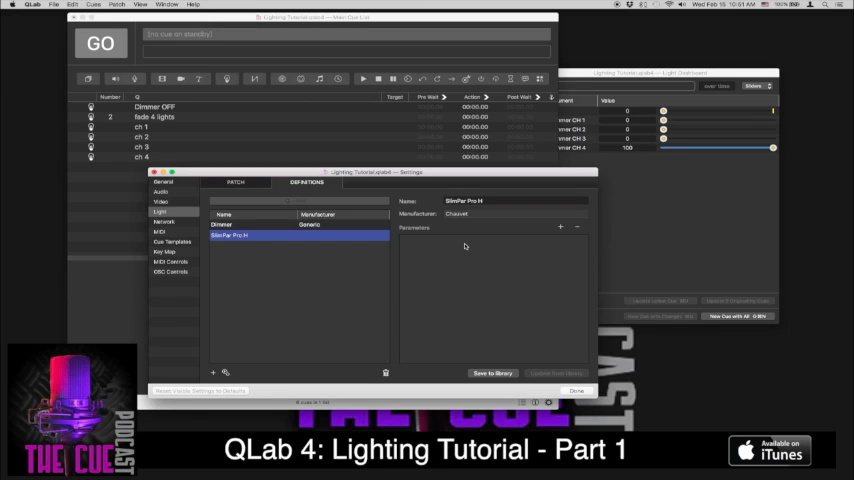
left_click(558, 227)
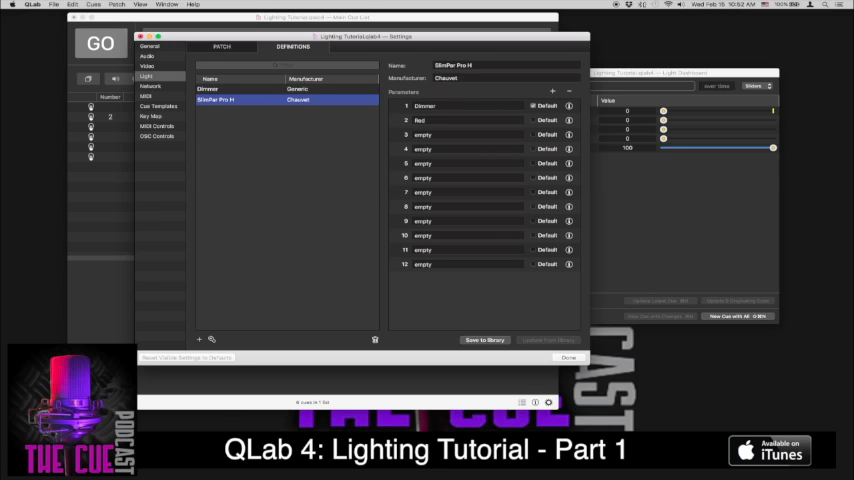
Name parameters 3–9 Green, Blue, Amber, UV, Strobe and Color Macros.
double_click(422, 134)
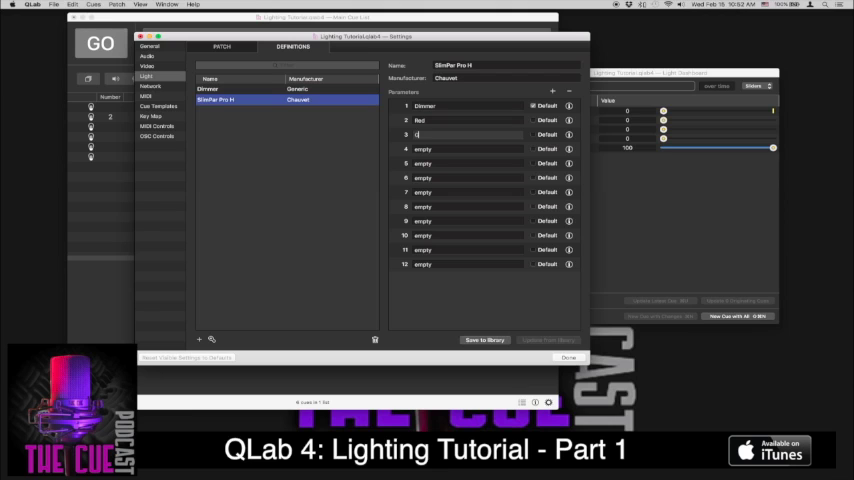
type("Green")
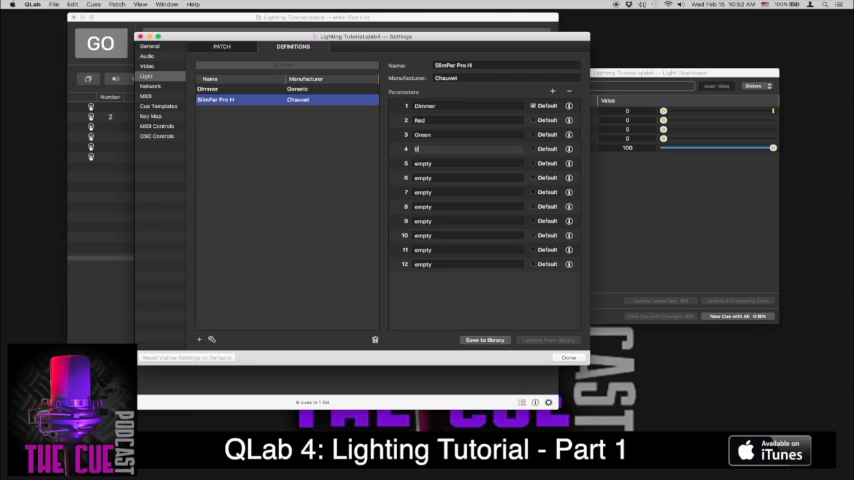
type("Blue")
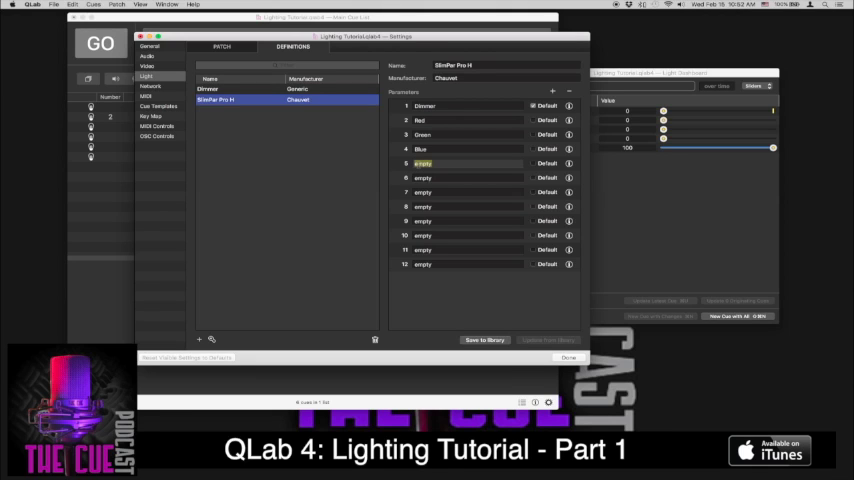
type("Amber")
left_click(468, 178)
type("White")
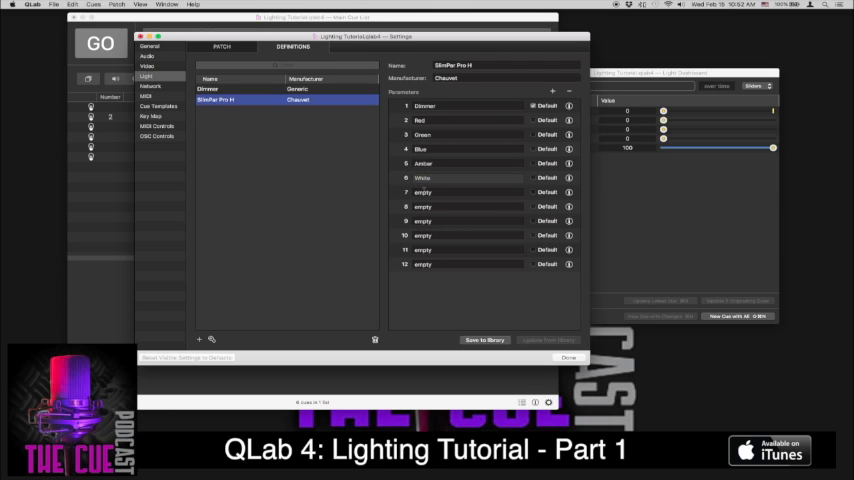
type("UV")
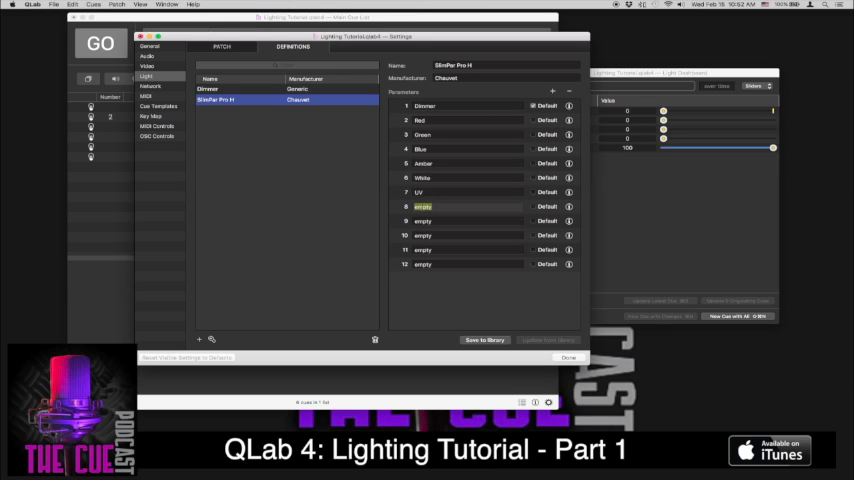
type("Strobe")
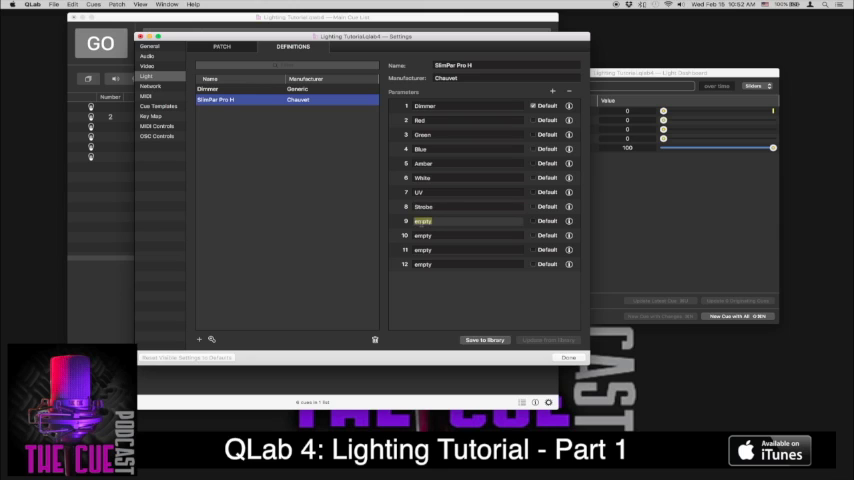
type("Color")
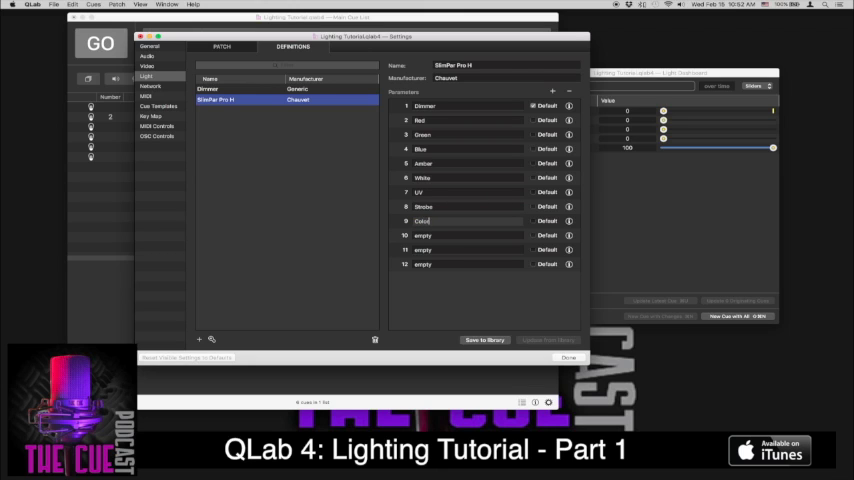
type("Macros")
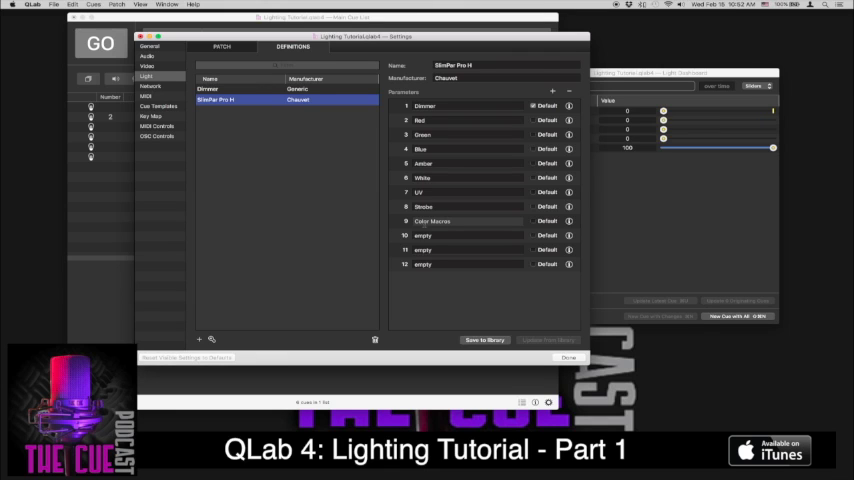
double_click(423, 235)
type("Mode")
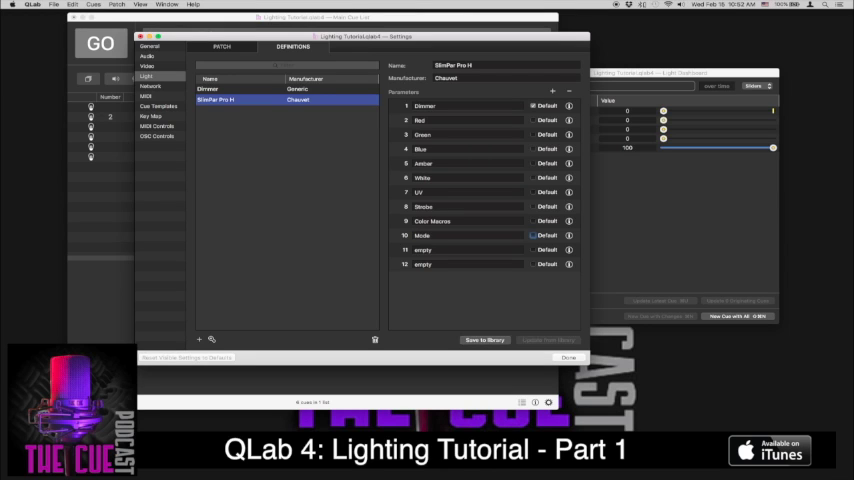
Name the remaining parameters Mode, Program Speed, Dimmer Speed and save the definition to the library.
double_click(422, 249)
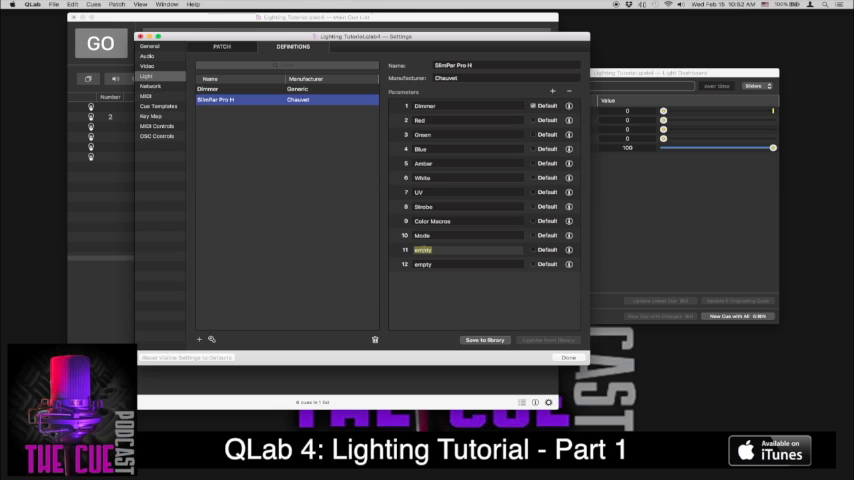
type("Prop")
left_click(468, 264)
type("Dimmer Speed")
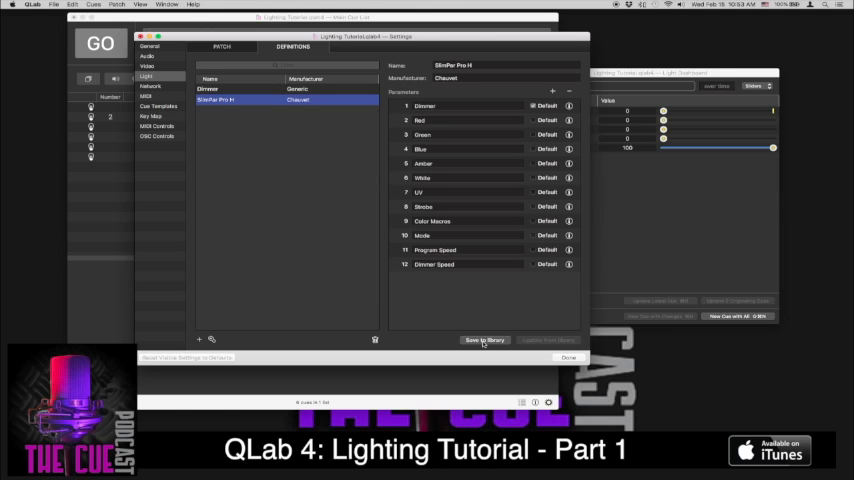
left_click(482, 339)
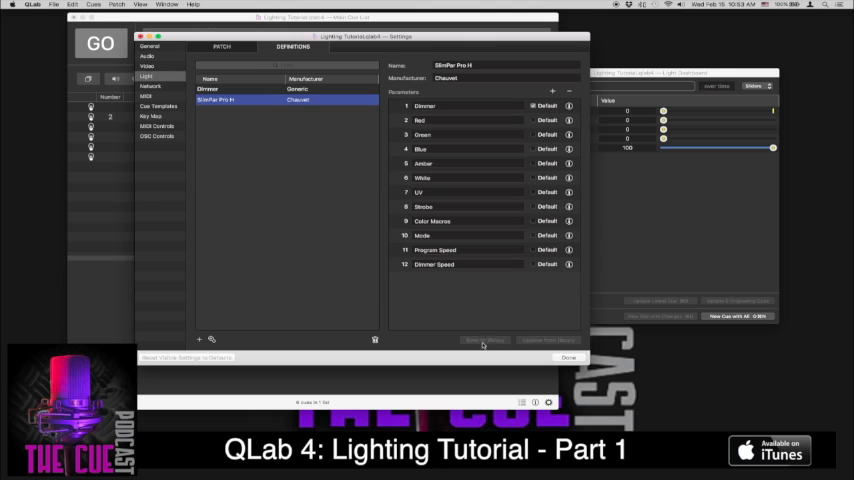
Patch a SlimPar Pro H instrument using the SlimPar Pro H definition beside the Elation dimmers.
left_click(223, 46)
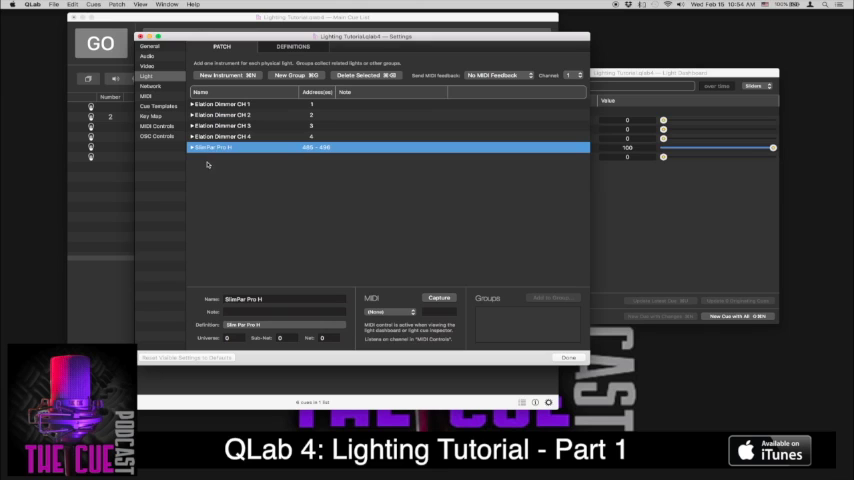
left_click(193, 147)
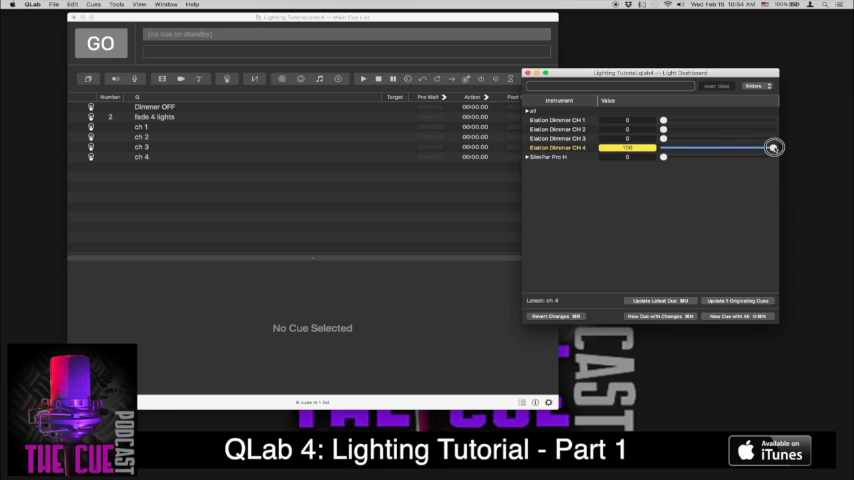
Bring dimmer CH 4 to 0 and raise the SlimPar Pro H dimmer to full.
left_click_drag(773, 147, 650, 148)
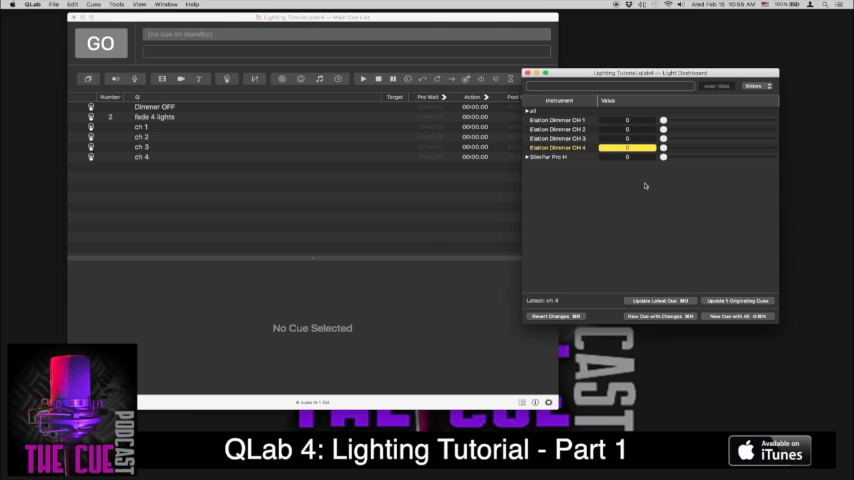
left_click(526, 159)
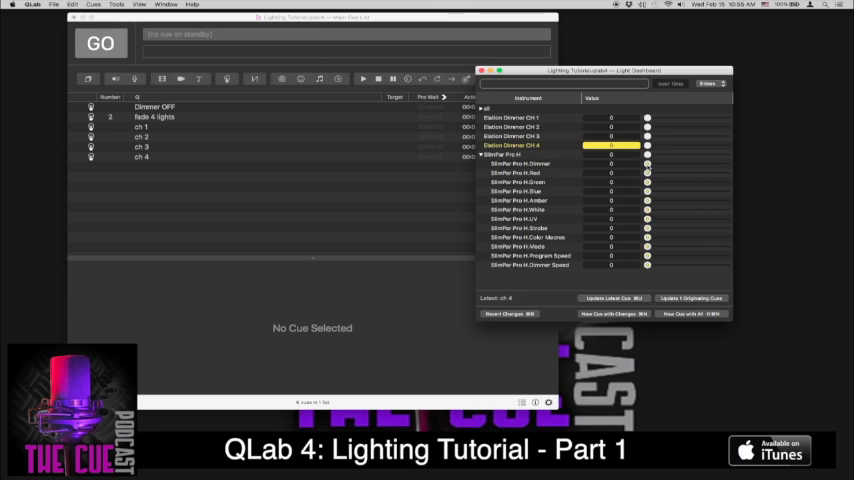
left_click_drag(648, 163, 730, 163)
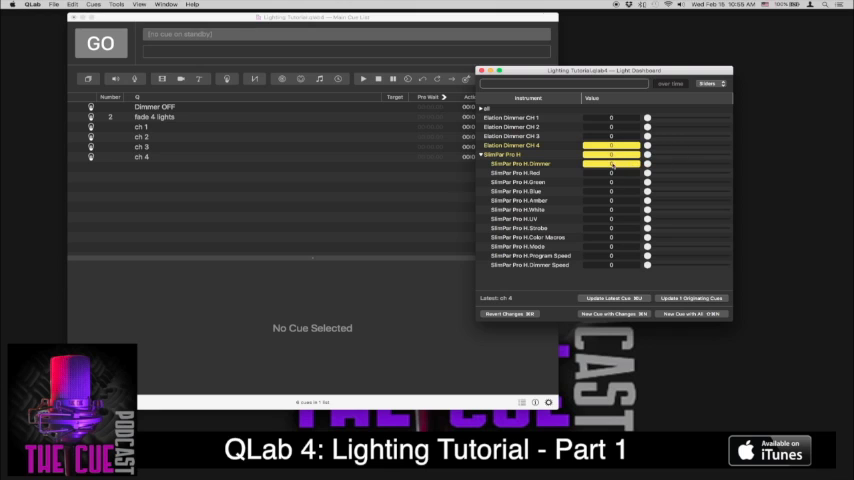
left_click(525, 172)
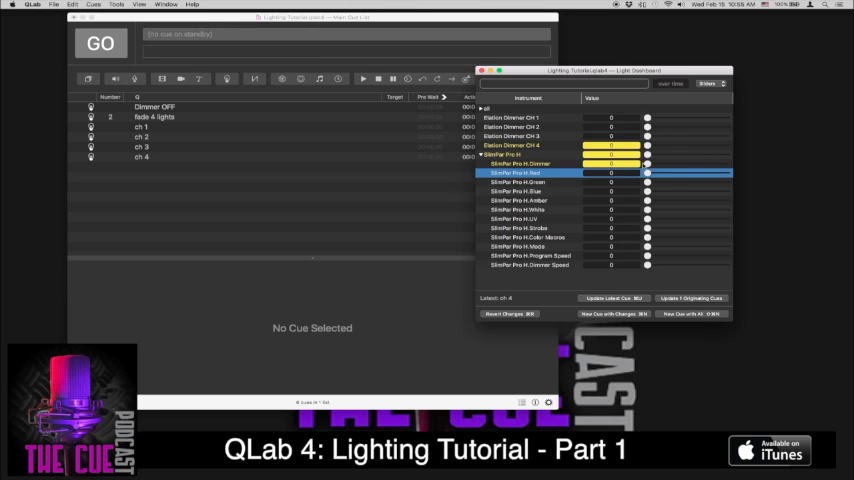
left_click_drag(648, 163, 726, 163)
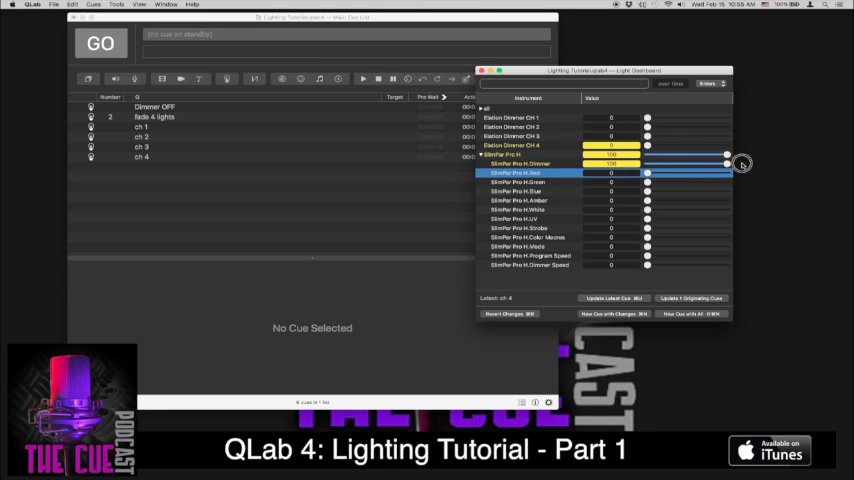
Set the SlimPar's blue and red to 100 with green at 0.
left_click_drag(727, 163, 647, 172)
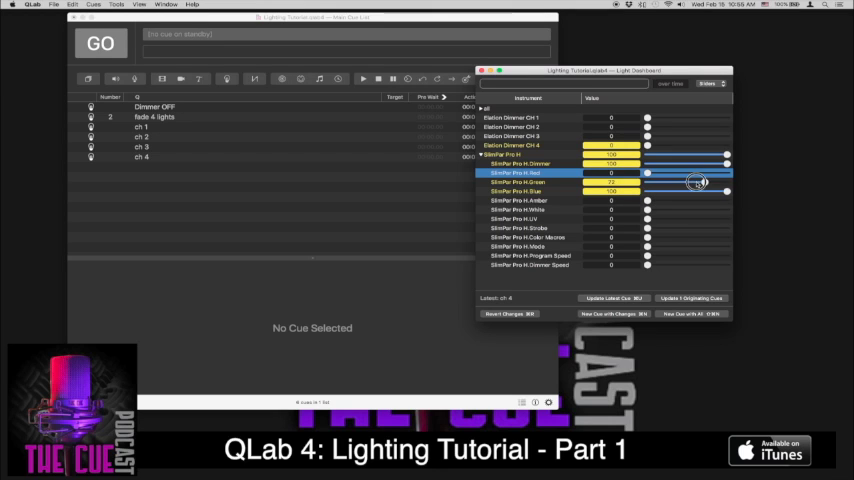
left_click_drag(698, 181, 648, 173)
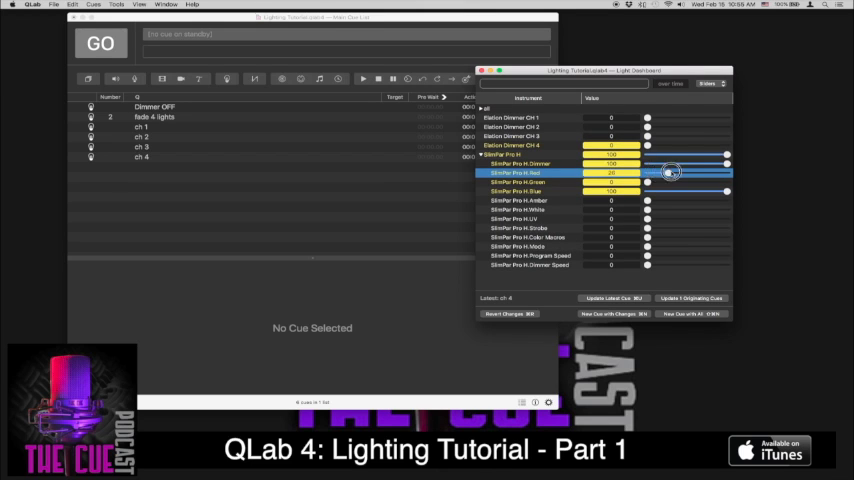
left_click_drag(672, 172, 727, 172)
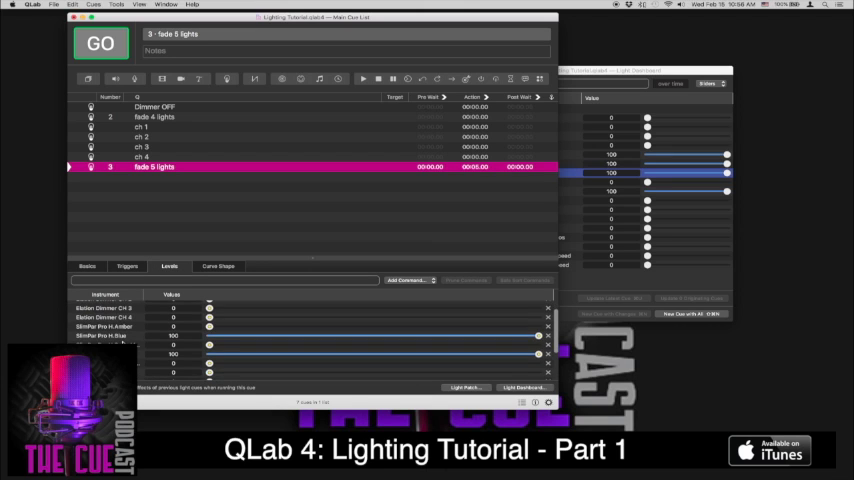
mouse_move(150, 360)
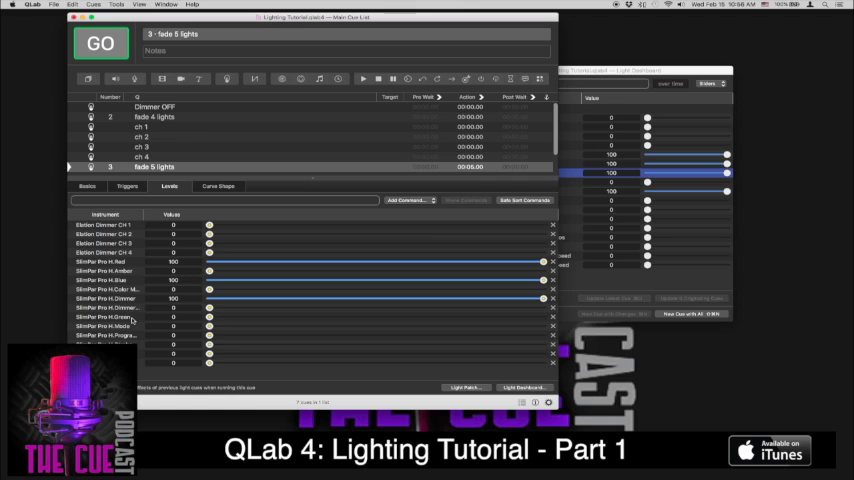
mouse_move(138, 320)
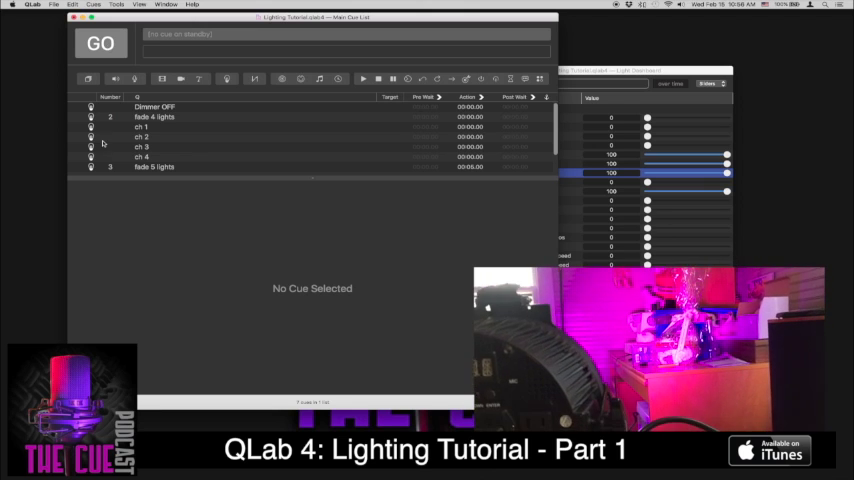
left_click(155, 167)
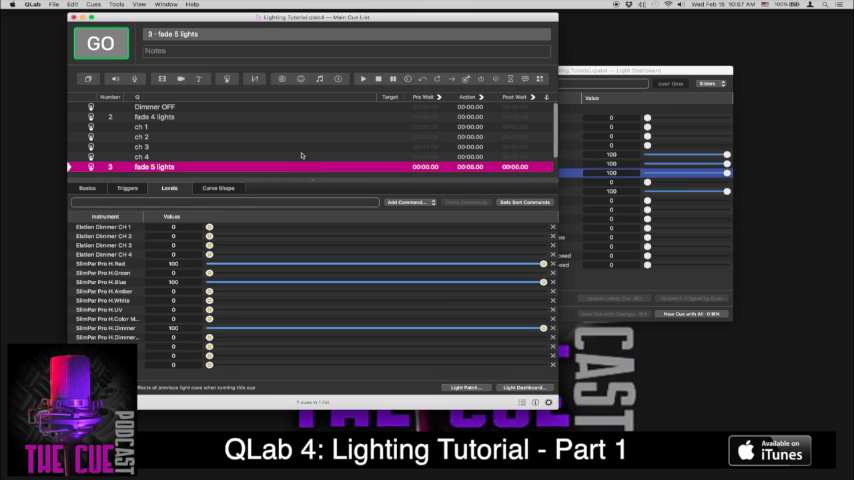
mouse_move(279, 307)
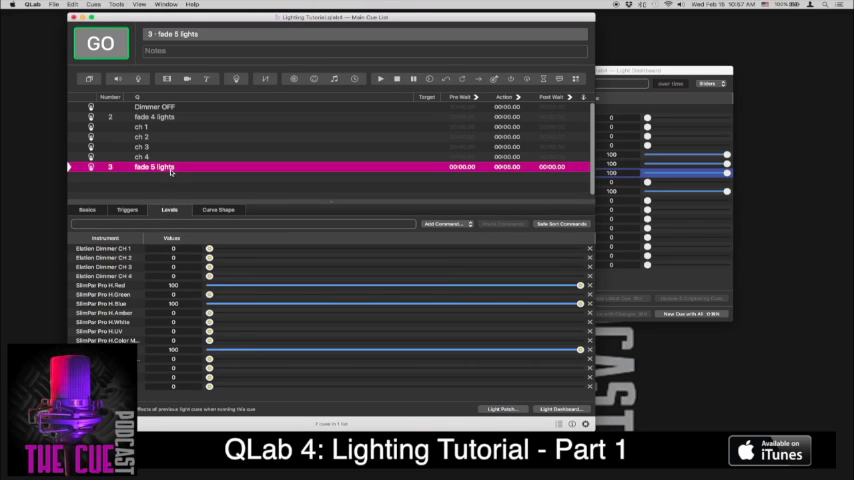
mouse_move(178, 181)
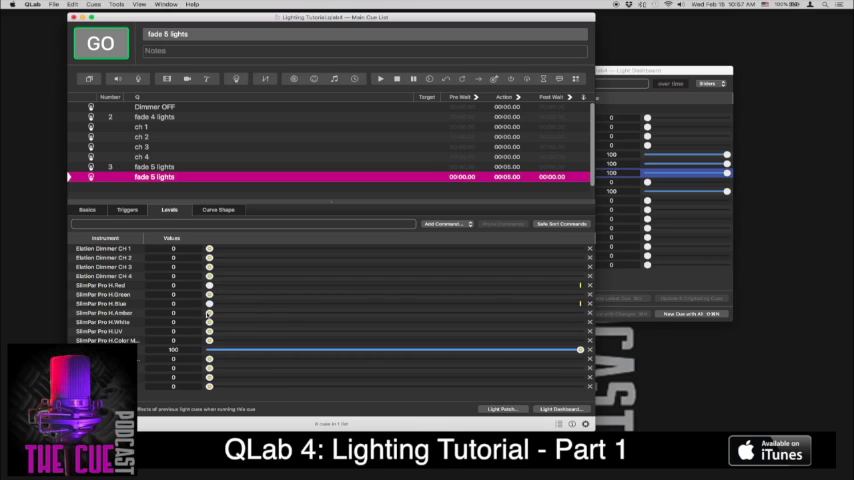
Raise the SlimPar's amber to 100 in the duplicated fade 5 lights cue.
left_click_drag(209, 313, 383, 313)
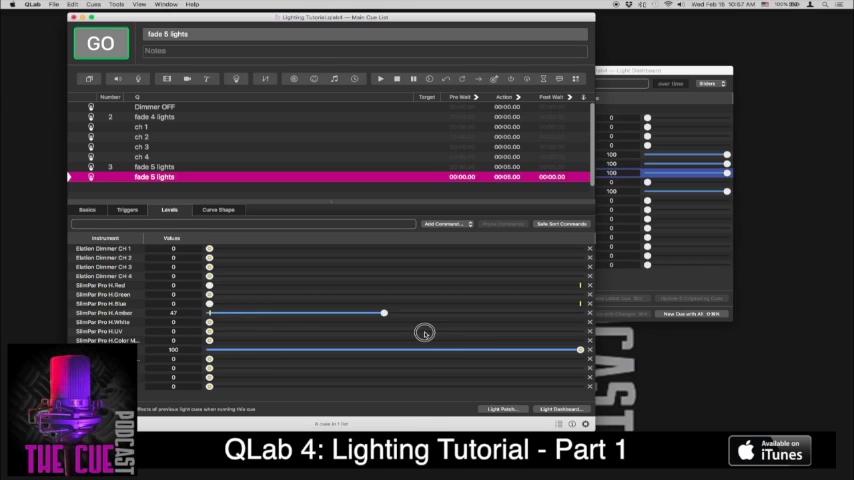
left_click_drag(384, 313, 580, 313)
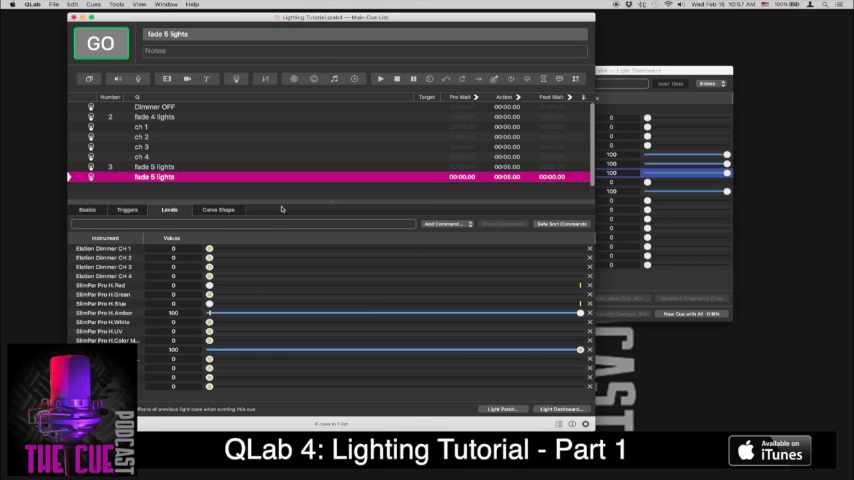